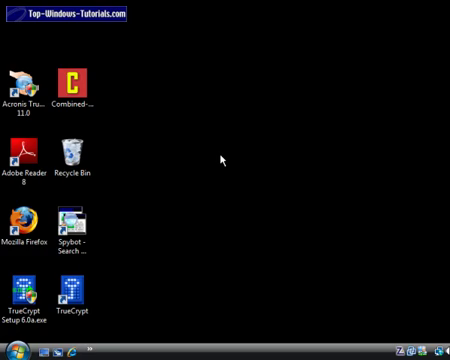
mouse_move(74, 284)
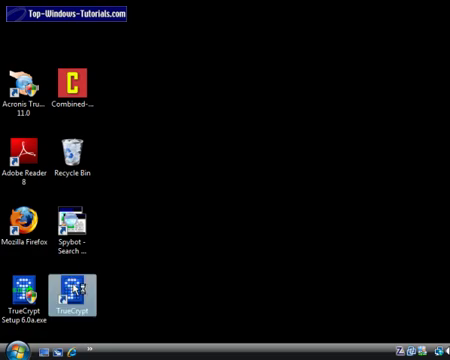
Start TrueCrypt from its desktop shortcut to reach the main volume window
double_click(66, 300)
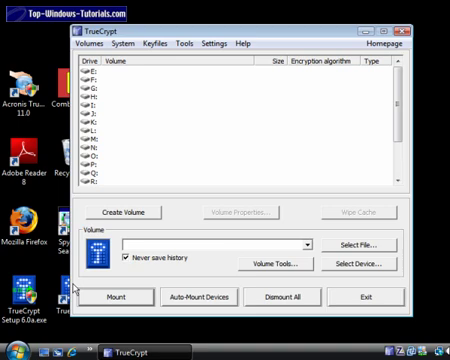
mouse_move(128, 94)
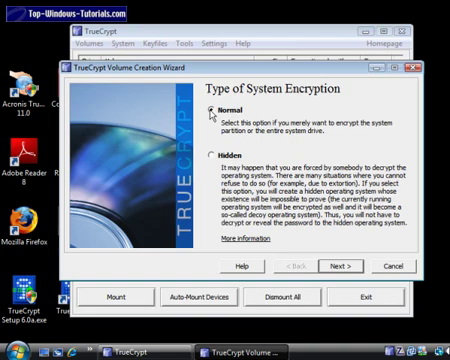
mouse_move(336, 268)
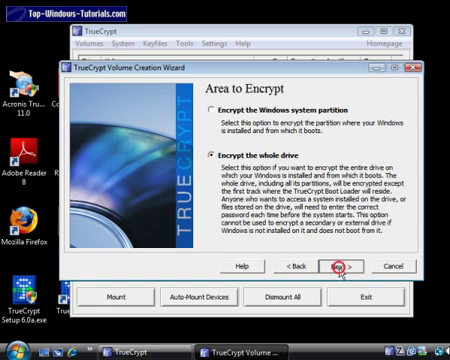
Confirm the area to encrypt and answer the Host Protected Area question
click(332, 264)
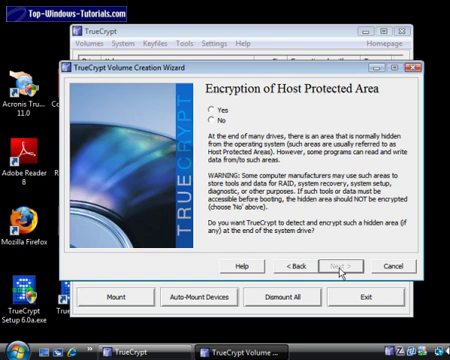
click(212, 116)
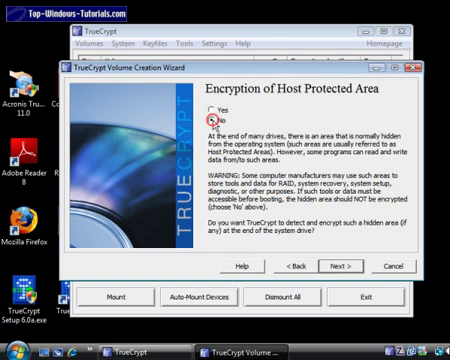
click(212, 124)
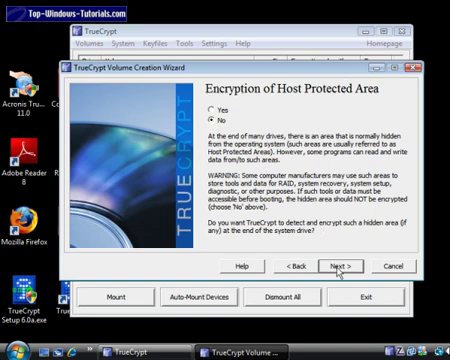
Continue past the host protected area answer toward the AES / RIPEMD-160 encryption options
click(336, 266)
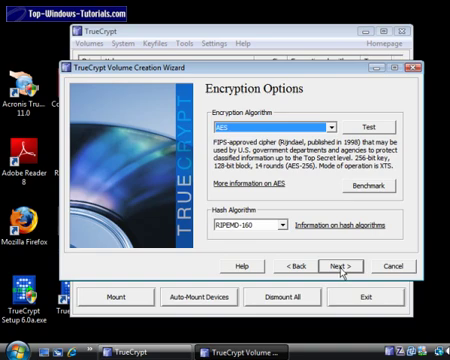
Accept AES with RIPEMD-160, enter the password, and continue past the generated keys
click(340, 268)
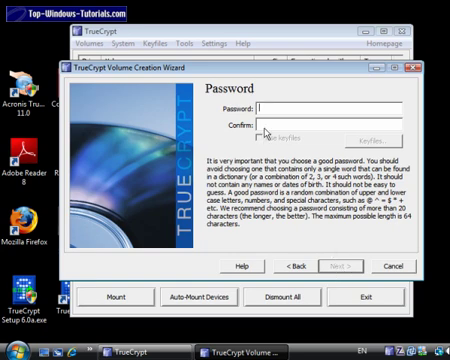
text(**)
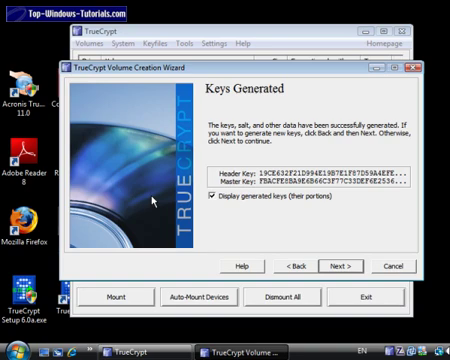
click(326, 268)
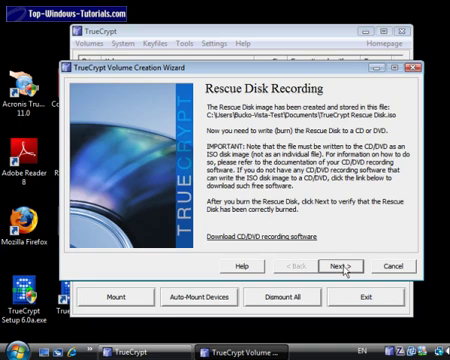
Continue past rescue disk recording to the wipe mode step
click(336, 268)
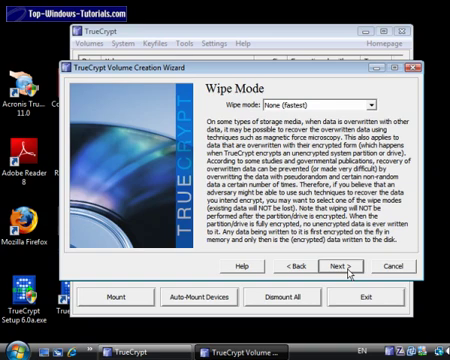
Accept wipe mode None (fastest) and proceed into the pretest reboot
click(326, 266)
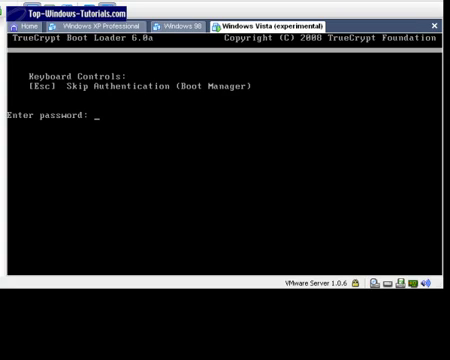
Enter the pre-boot password at the TrueCrypt Boot Loader and log in to Windows
text(***)
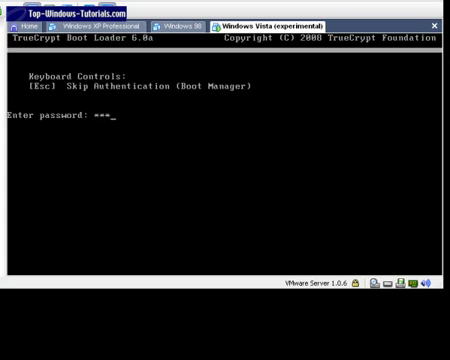
text(********)
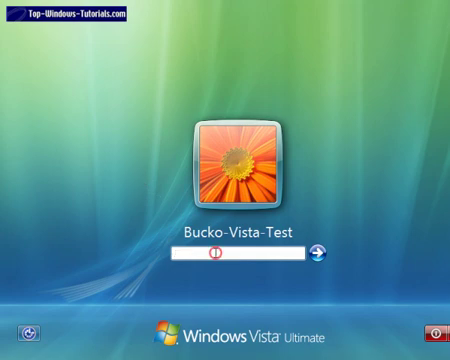
text(password)
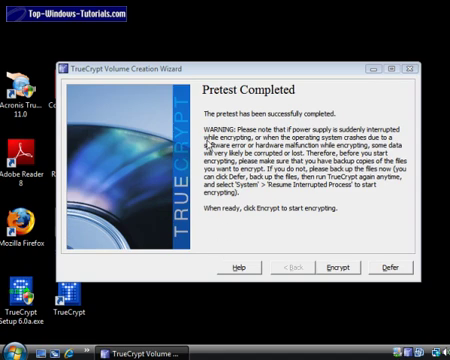
mouse_move(356, 150)
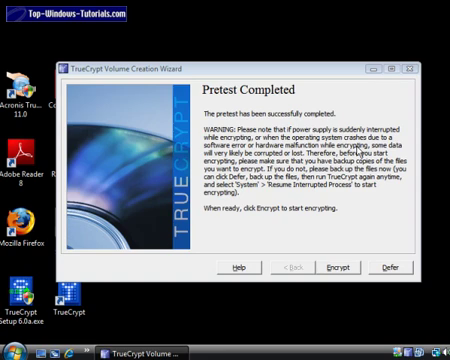
mouse_move(328, 272)
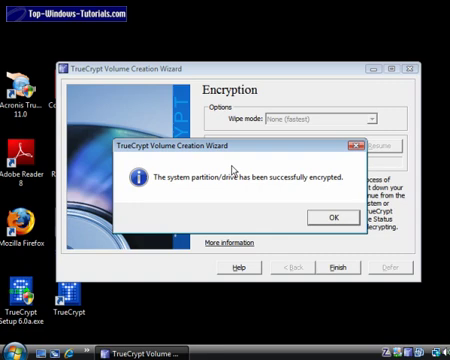
Acknowledge the notice that the system partition is fully encrypted
click(326, 216)
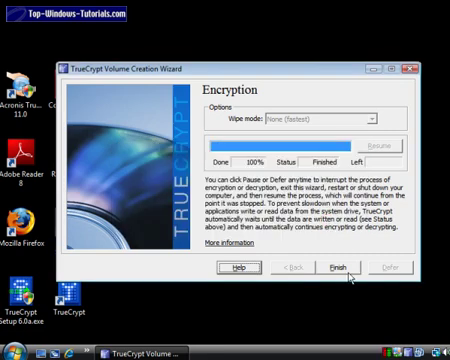